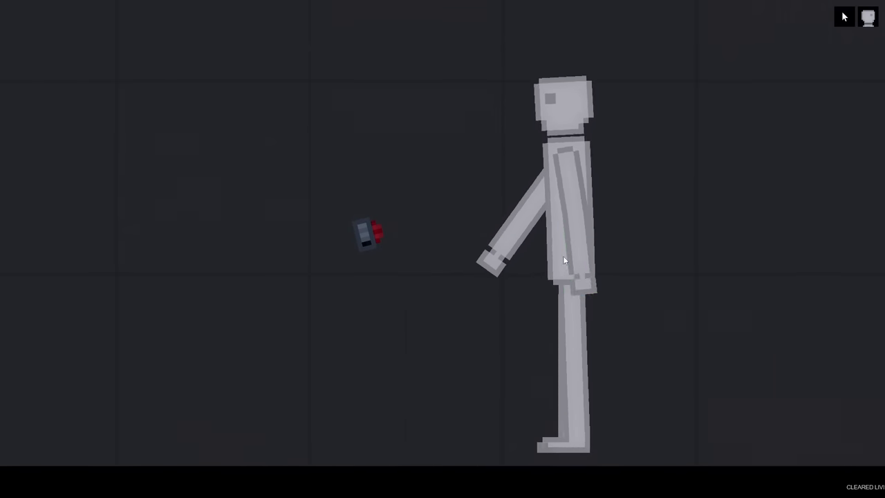
# - Inject the human ragdoll with the mixed syringe liquid so it detonates
pyautogui.click(560, 256)
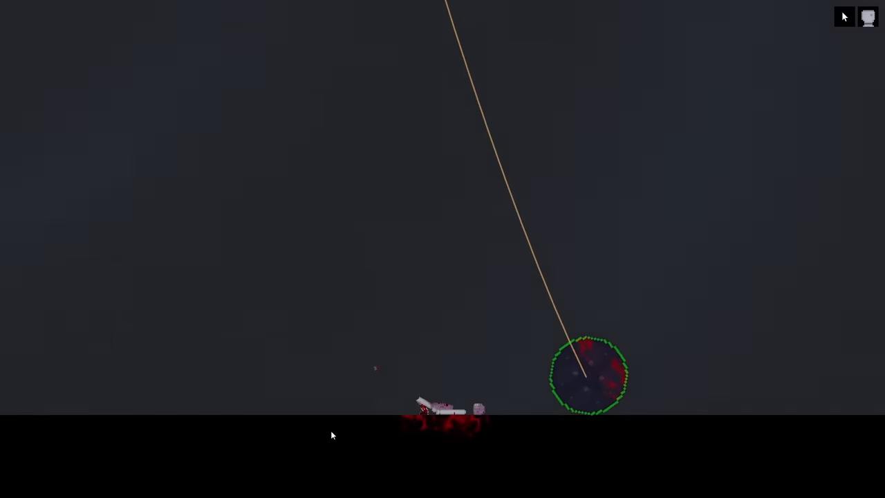
# - Clear living things and remaining debris from the scene via the spawn menu
pyautogui.click(138, 484)
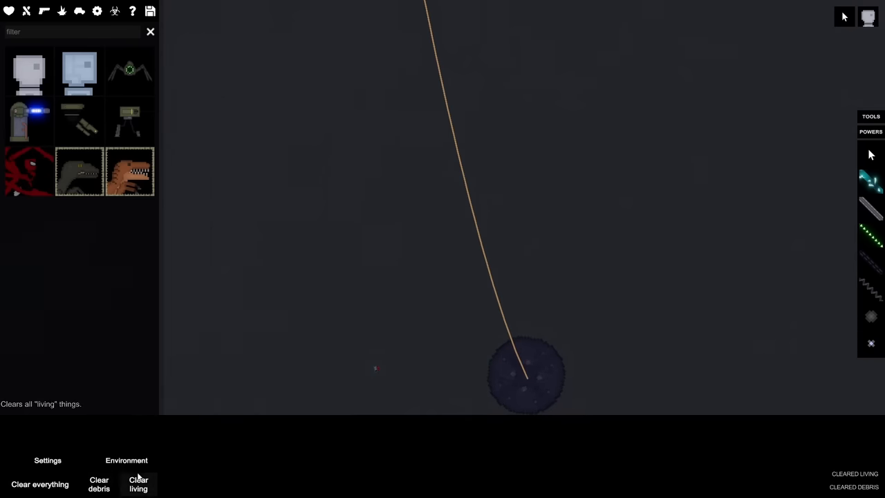
pyautogui.click(139, 484)
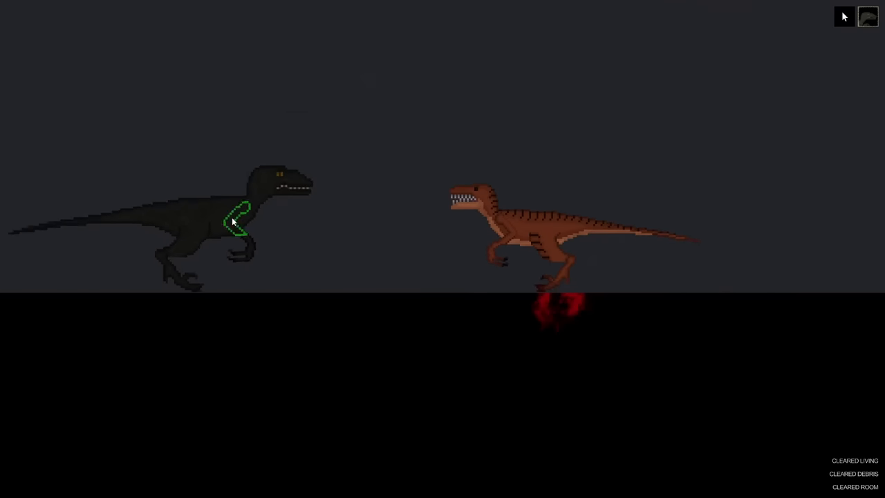
# - Inject the dark raptor and unpause time so the two raptors fight until the orange one bleeds
pyautogui.rightClick(242, 207)
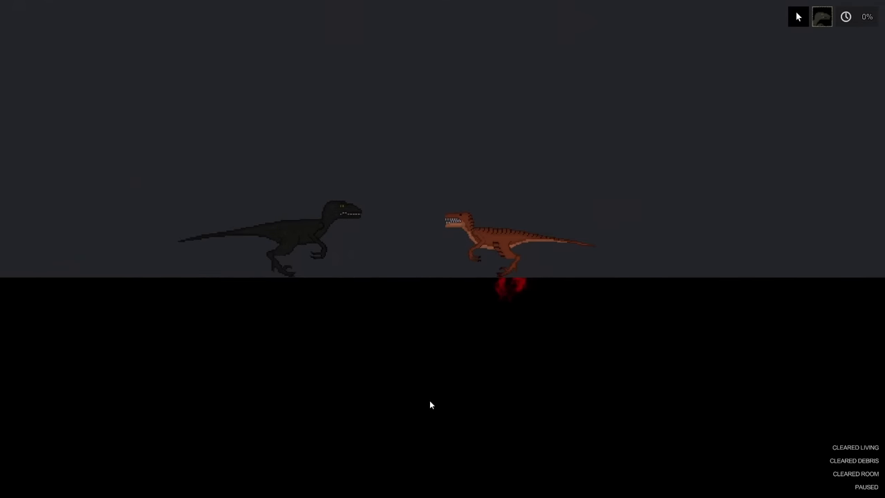
pyautogui.click(846, 16)
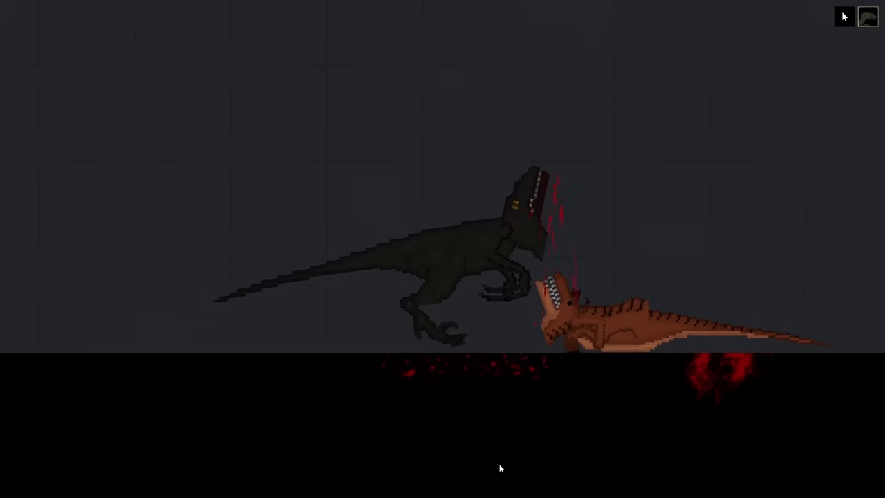
pyautogui.click(820, 17)
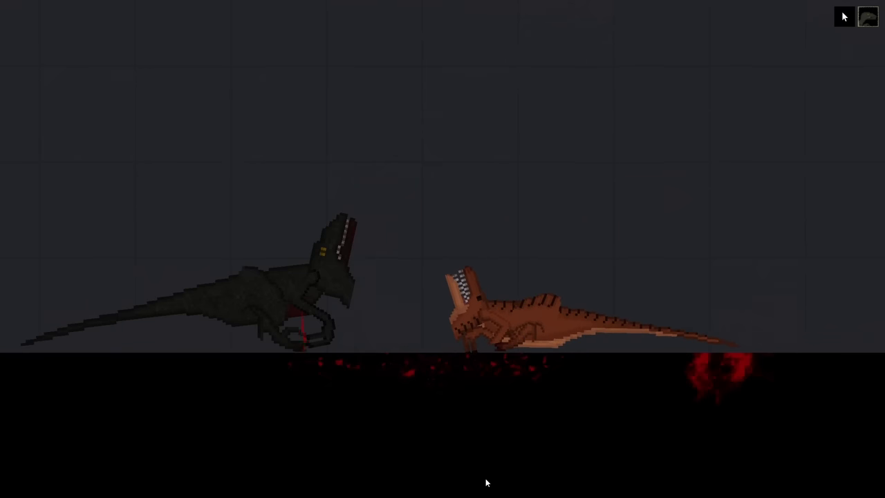
pyautogui.click(819, 16)
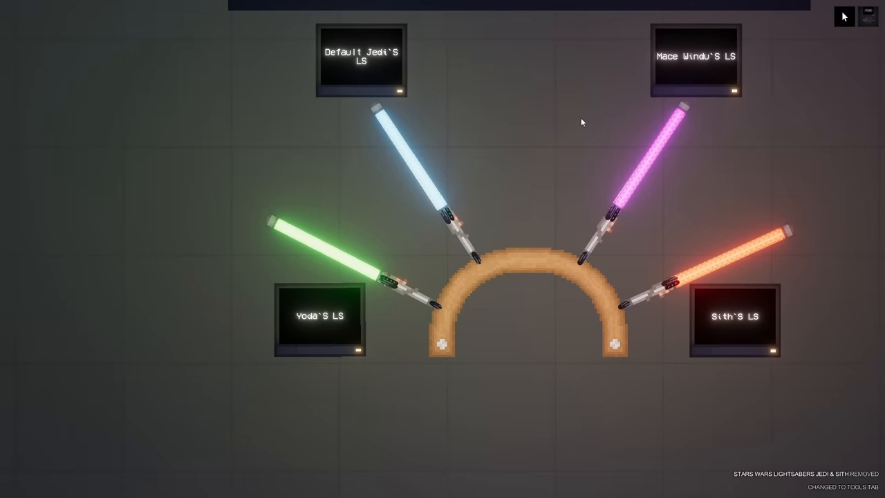
pyautogui.moveTo(731, 136)
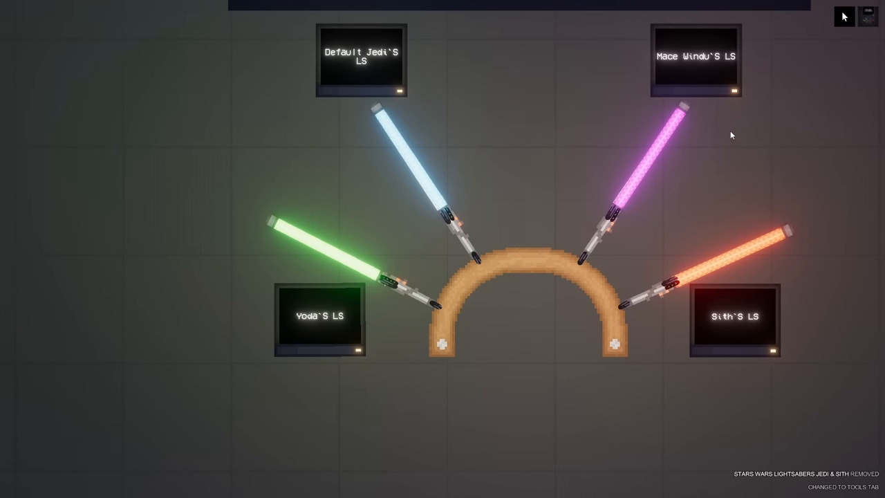
pyautogui.moveTo(367, 371)
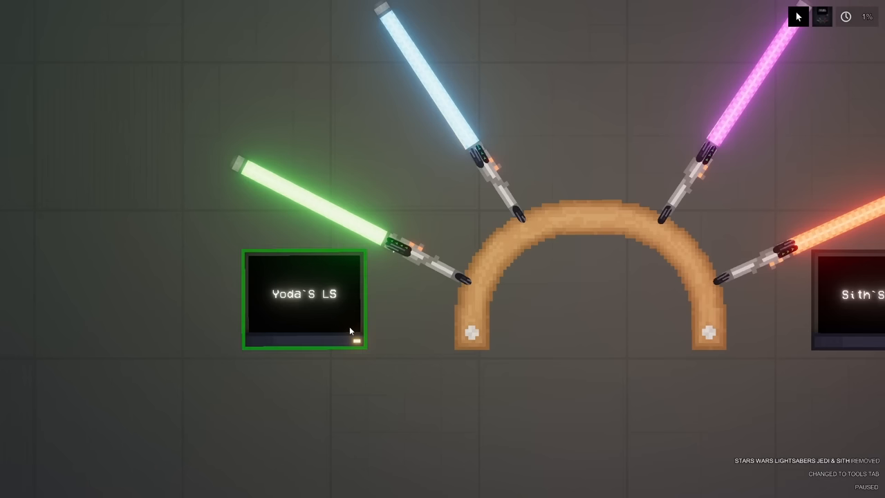
# - Activate Yoda's lightsaber display to release the green saber from the arch
pyautogui.rightClick(429, 269)
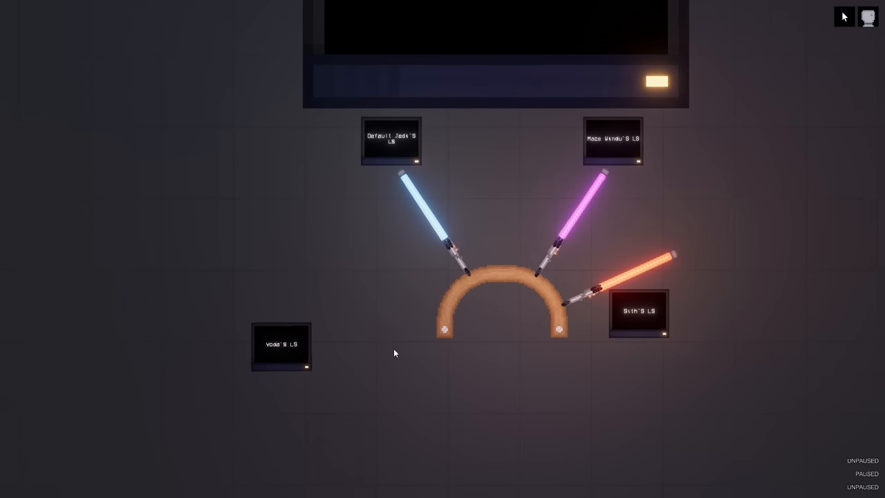
# - Arm the spawned human with the blue lightsaber and enable slow motion
pyautogui.click(469, 277)
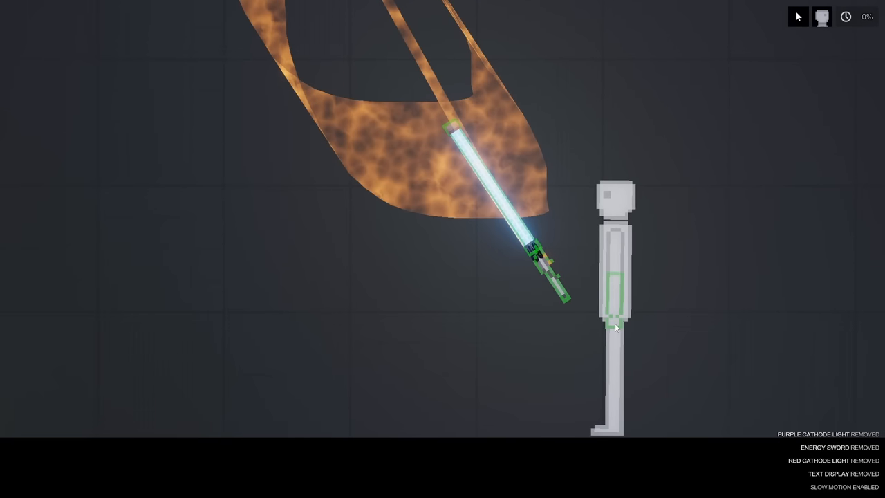
pyautogui.click(822, 16)
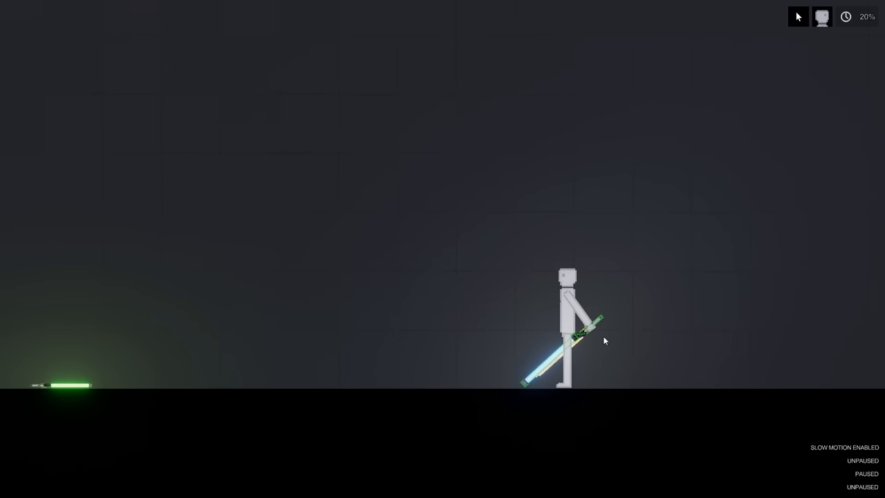
pyautogui.rightClick(587, 336)
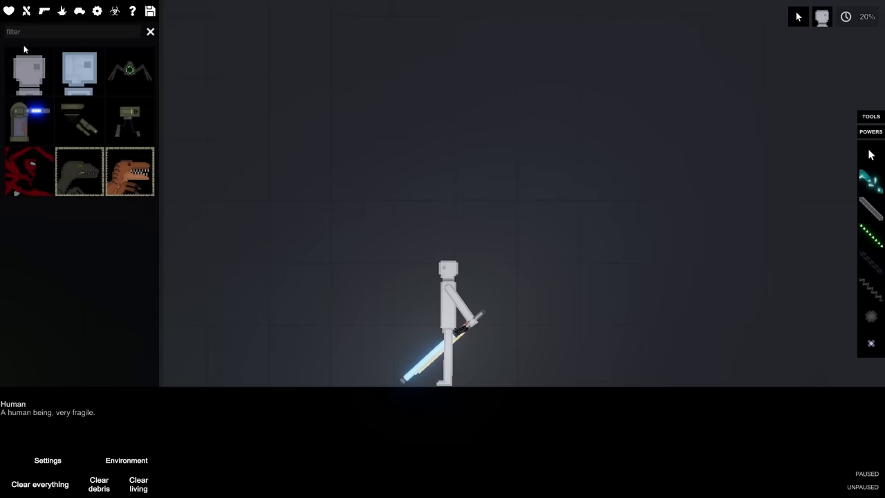
pyautogui.click(150, 32)
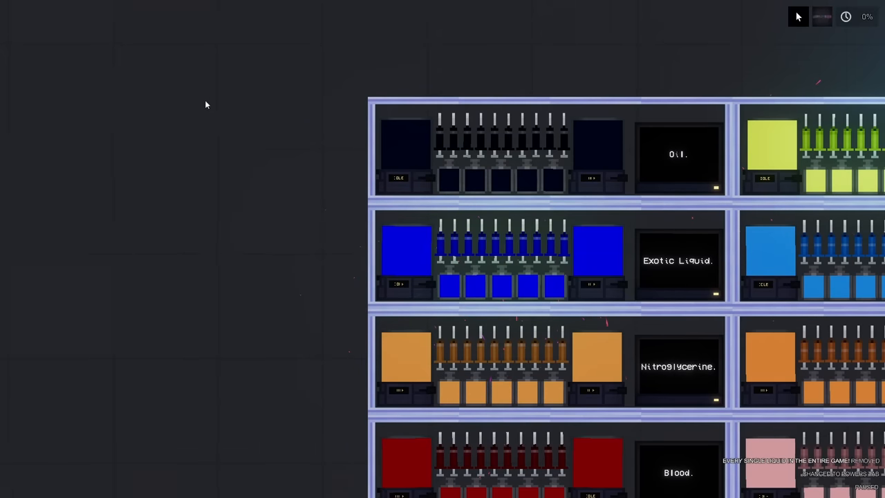
pyautogui.moveTo(199, 109)
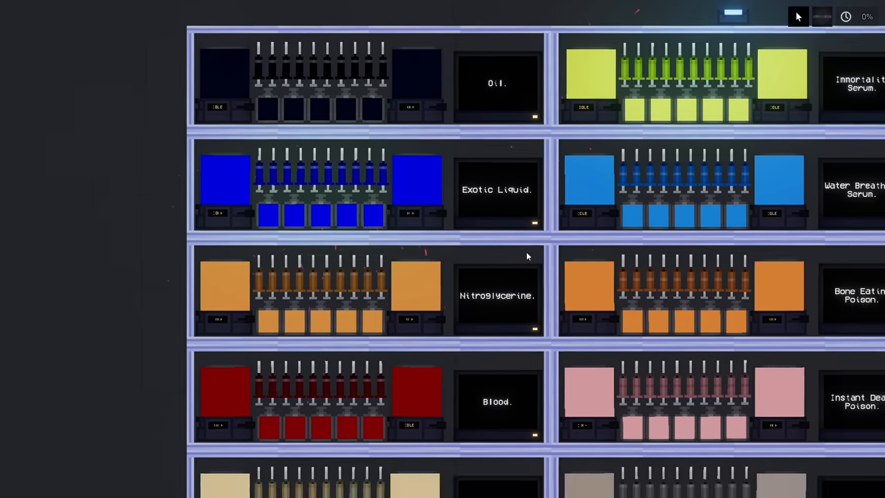
pyautogui.scroll(-3)
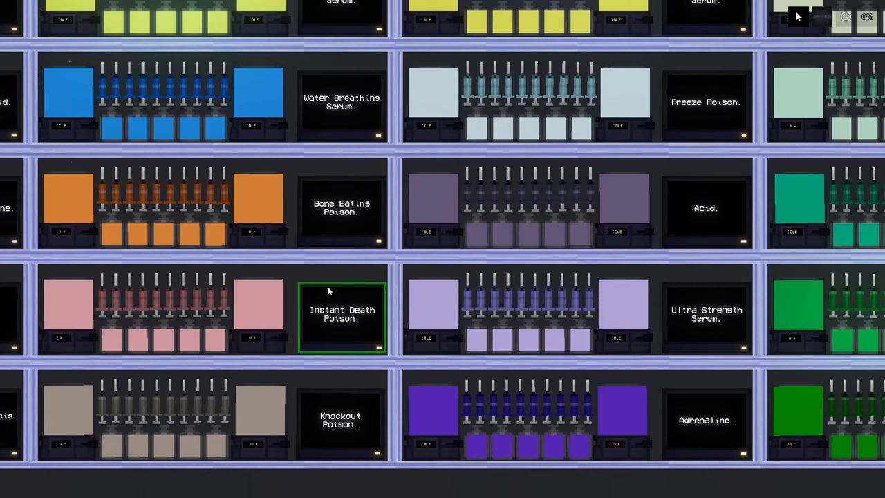
pyautogui.scroll(3)
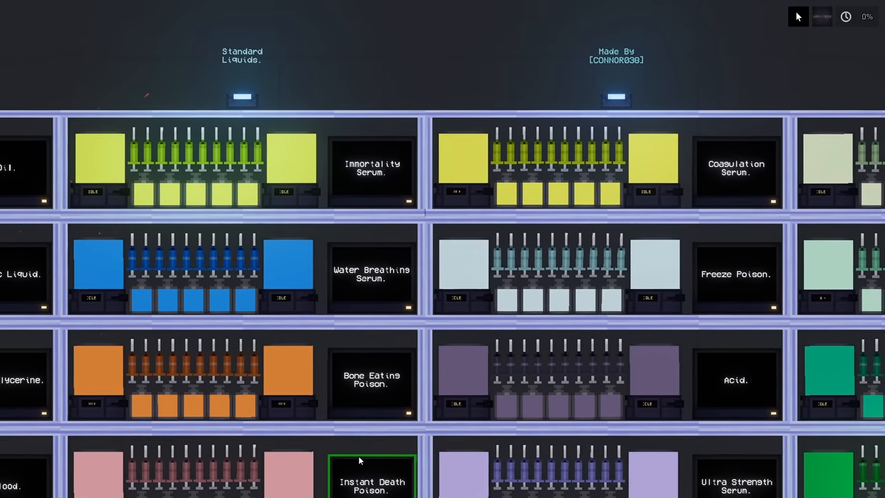
pyautogui.scroll(-3)
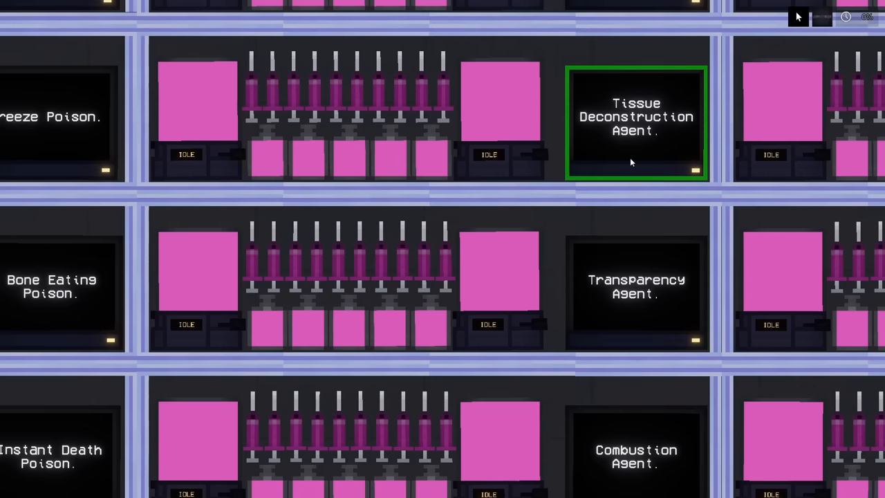
pyautogui.scroll(-3)
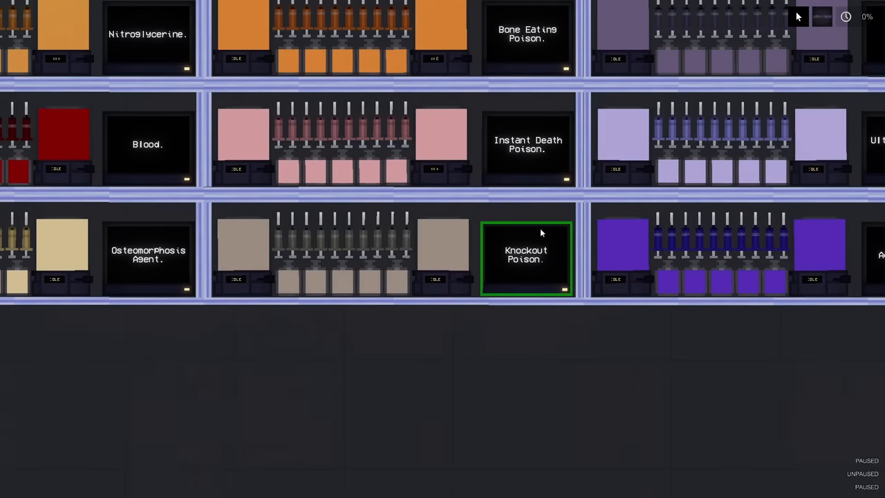
pyautogui.scroll(3)
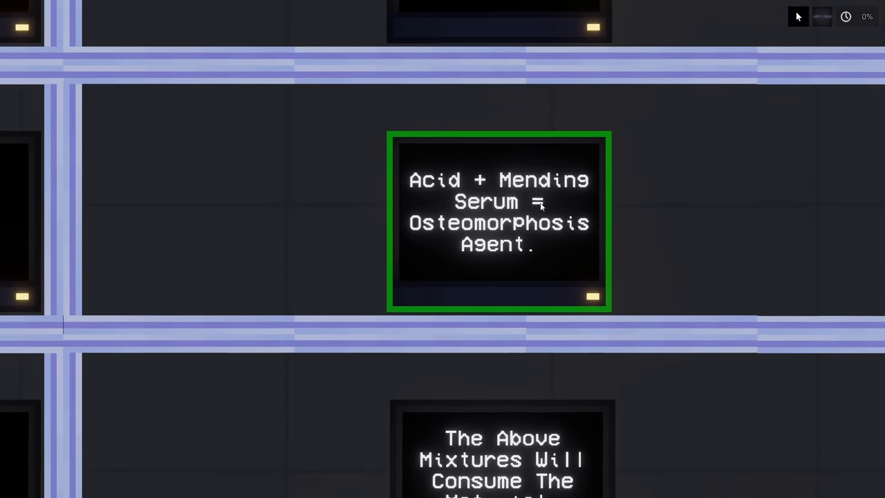
pyautogui.moveTo(434, 237)
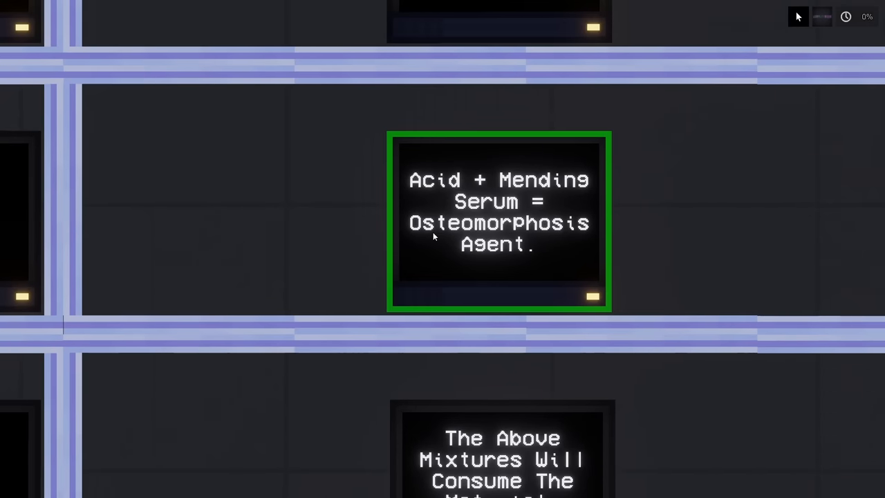
pyautogui.moveTo(541, 238)
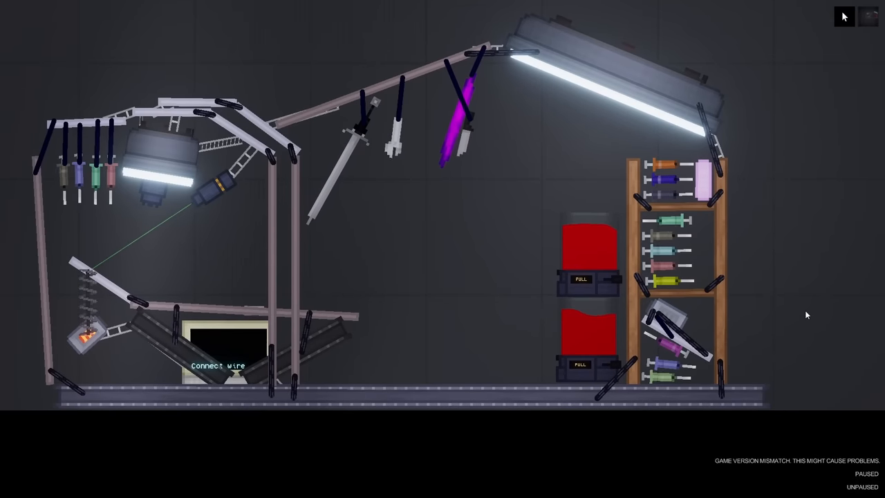
# - Delete the selected syringe shelf and red containers from the rig
pyautogui.click(586, 252)
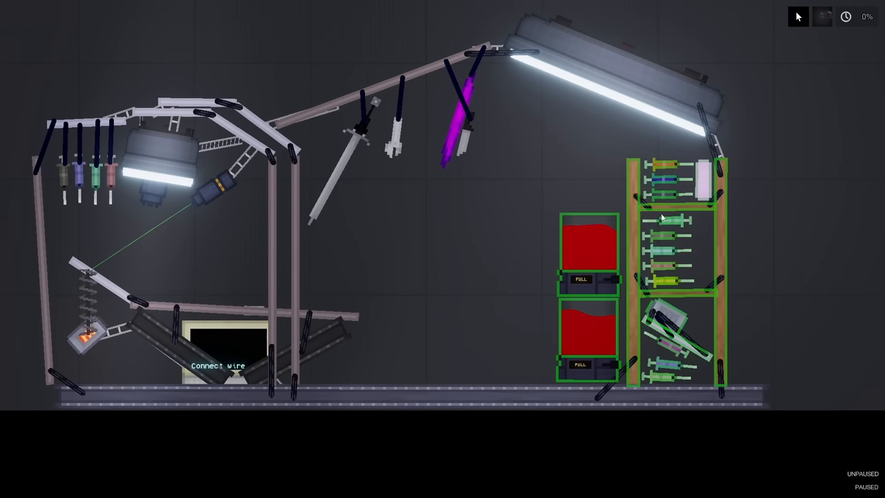
pyautogui.rightClick(661, 215)
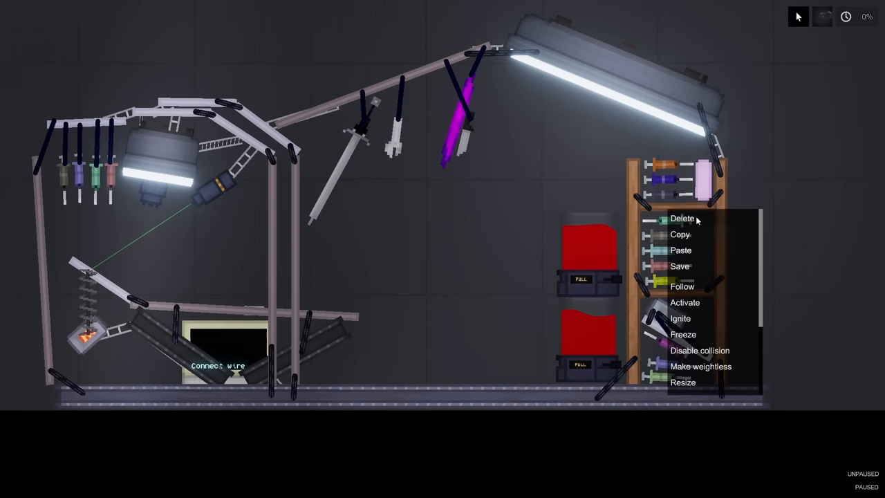
pyautogui.click(682, 218)
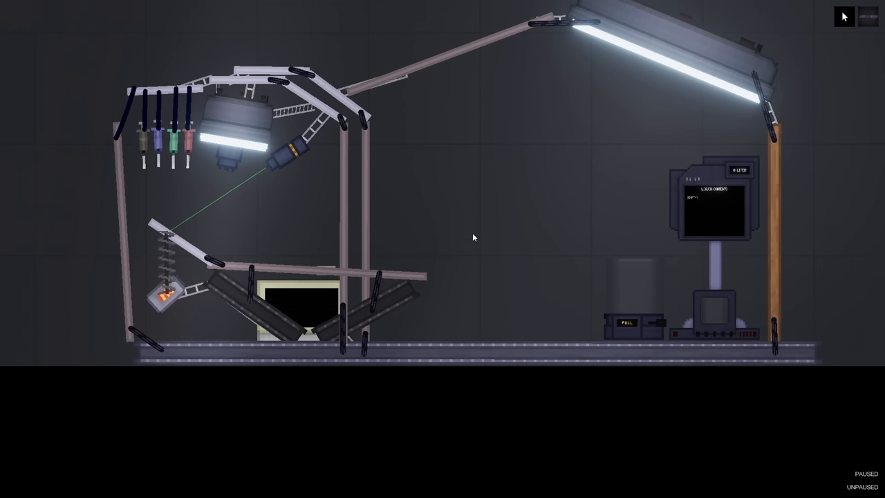
pyautogui.moveTo(487, 253)
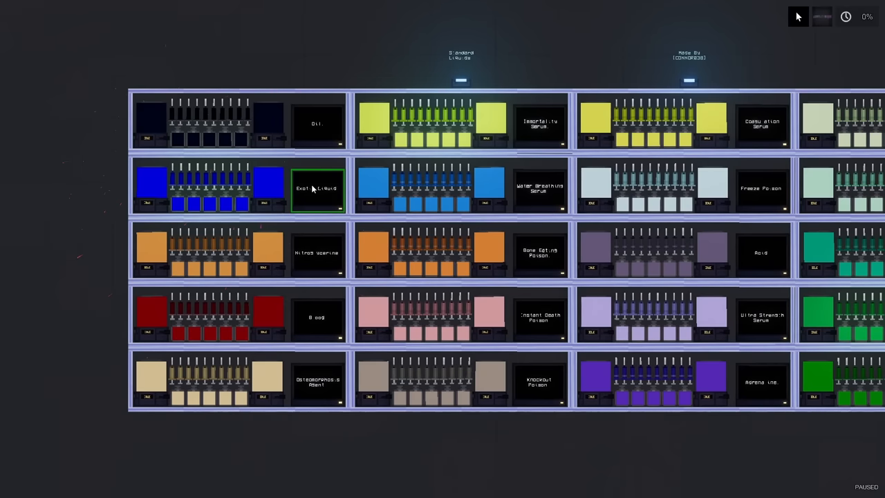
pyautogui.moveTo(542, 127)
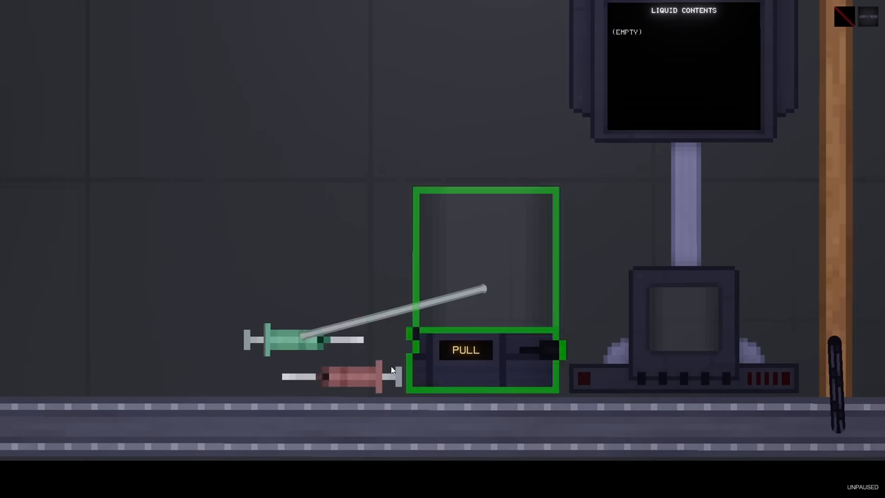
# - Fill the empty tank with pale liquid through its liquid input
pyautogui.click(464, 348)
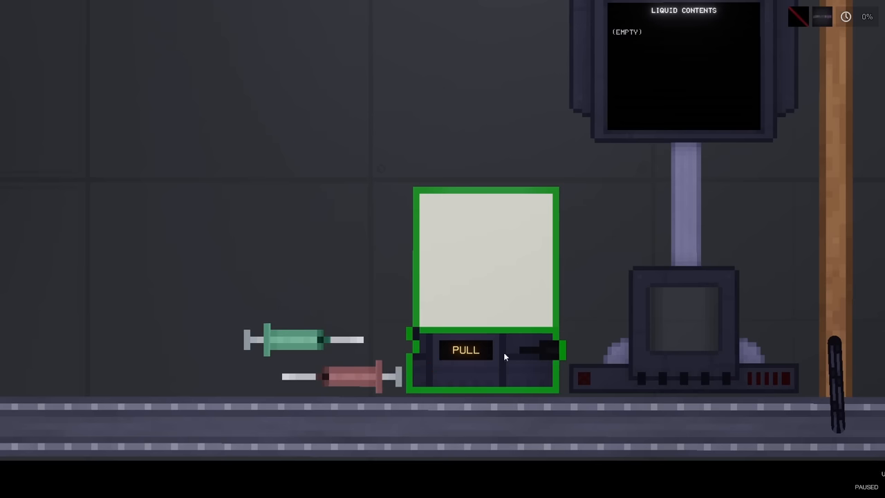
pyautogui.click(465, 350)
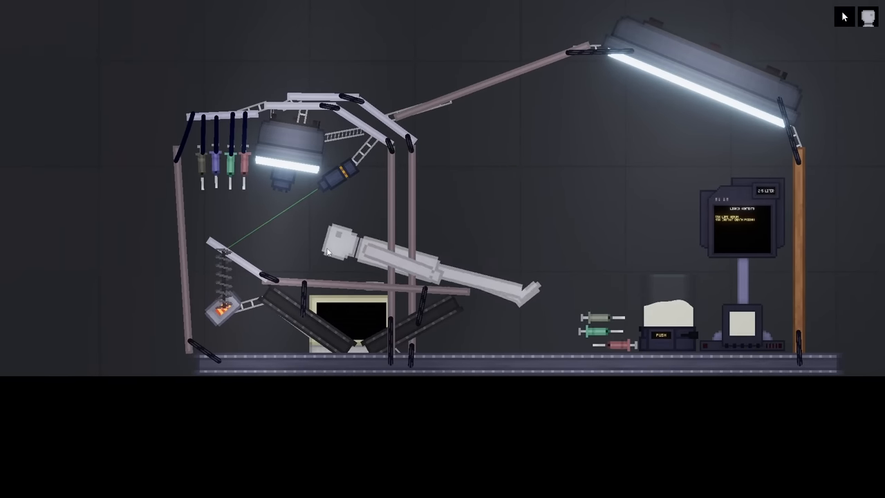
# - Zoom in on the operating table beneath the lamp
pyautogui.scroll(3)
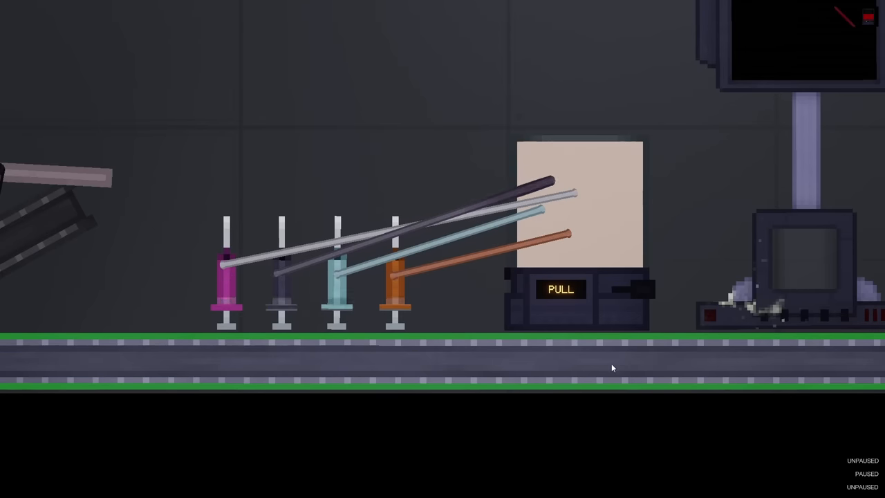
# - Cycle the pink tank from Idle through Drain to Push, pumping liquid into the syringe container
pyautogui.click(560, 289)
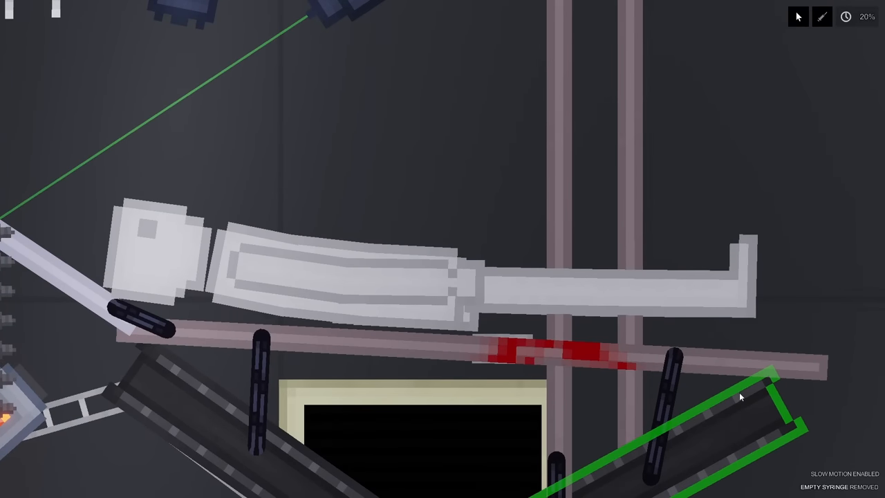
pyautogui.moveTo(725, 398)
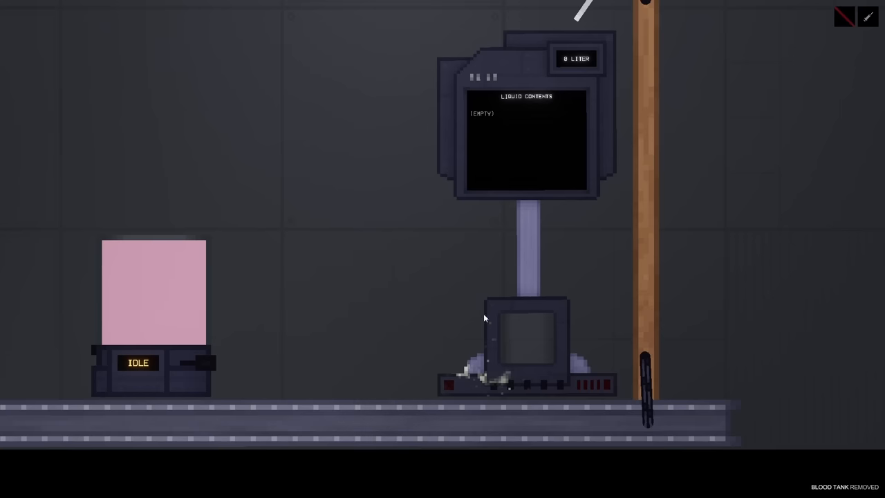
pyautogui.click(138, 363)
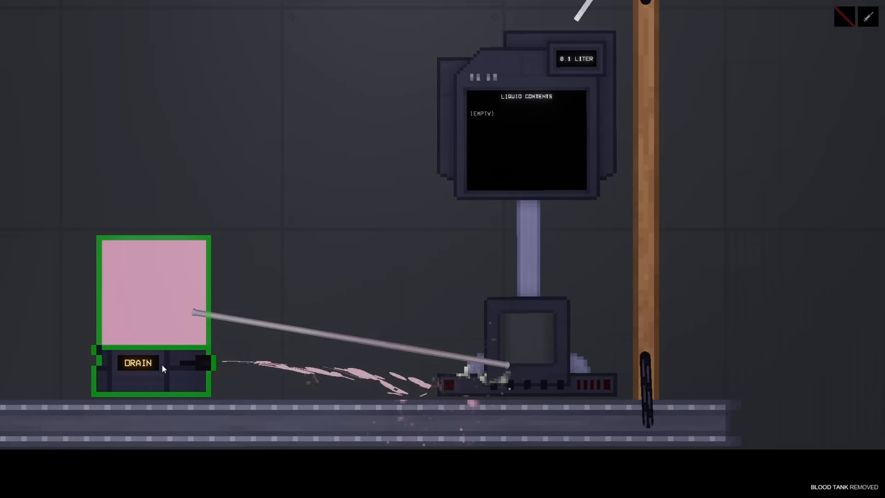
pyautogui.click(137, 363)
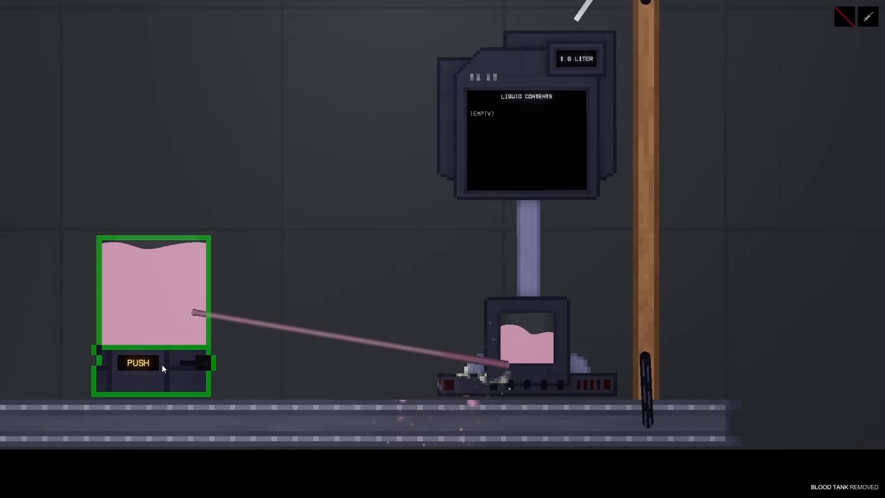
pyautogui.click(138, 362)
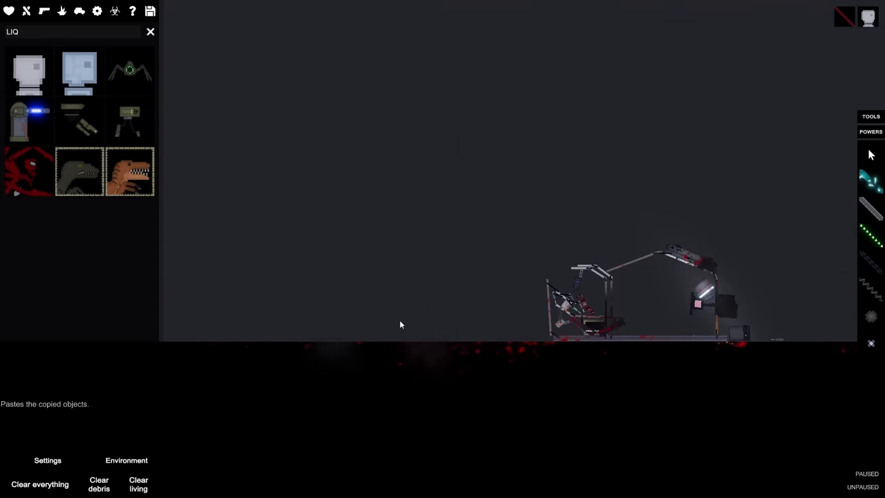
# - Paste the copied ragdoll and pink tank onto open ground and slow time to 20 percent
pyautogui.rightClick(400, 324)
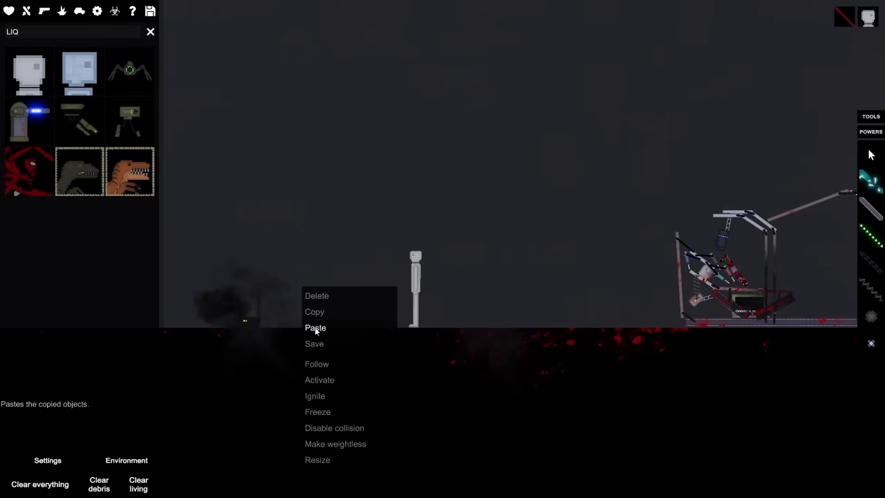
pyautogui.click(315, 327)
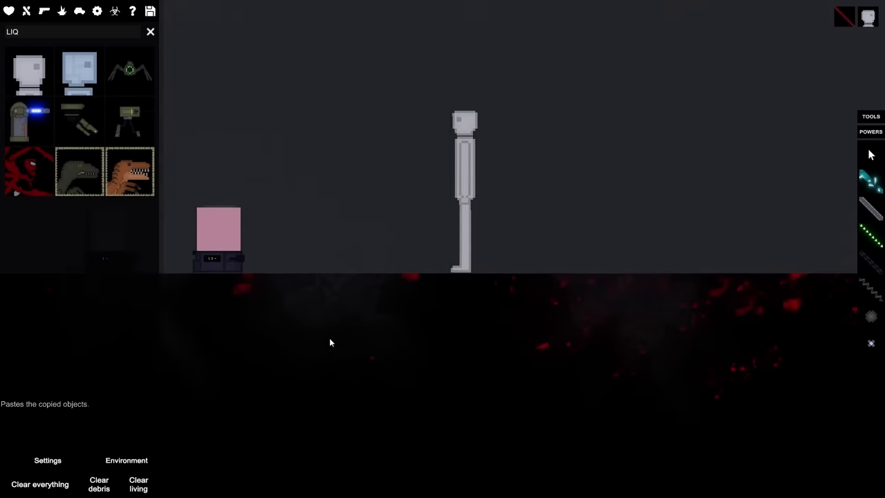
pyautogui.click(845, 16)
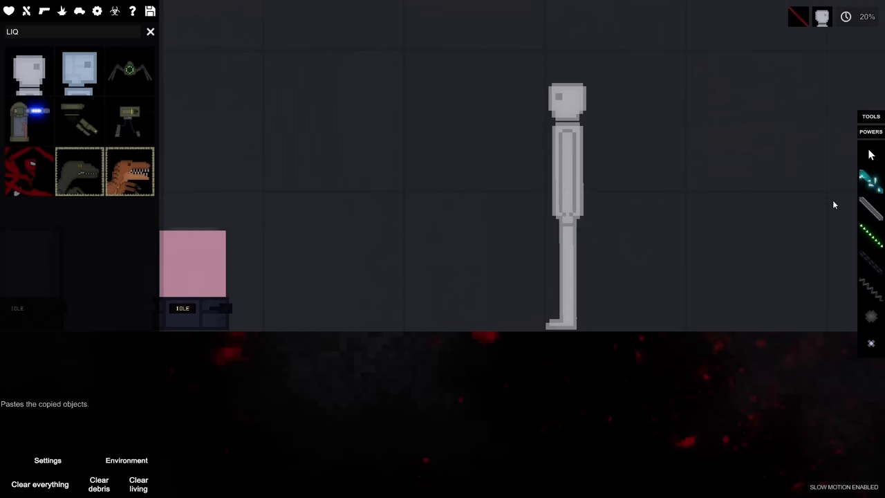
pyautogui.moveTo(609, 228)
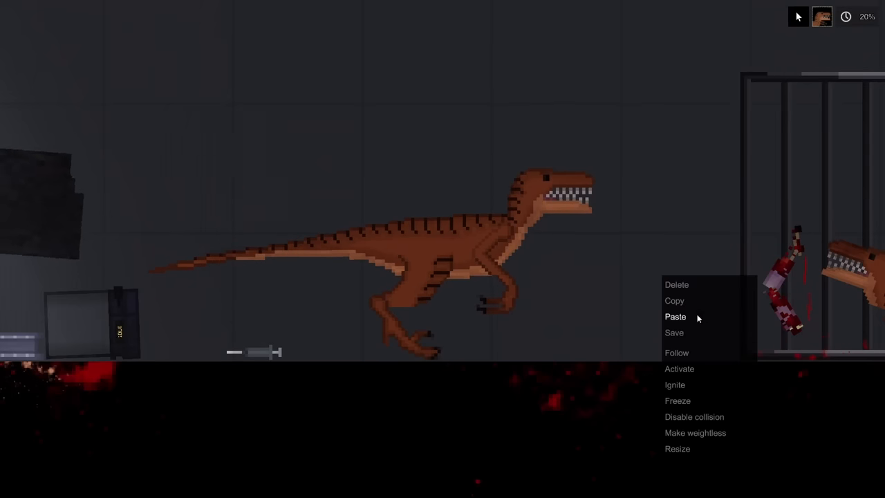
# - Paste the copied banana-clad ragdoll and items beside the cage
pyautogui.click(675, 315)
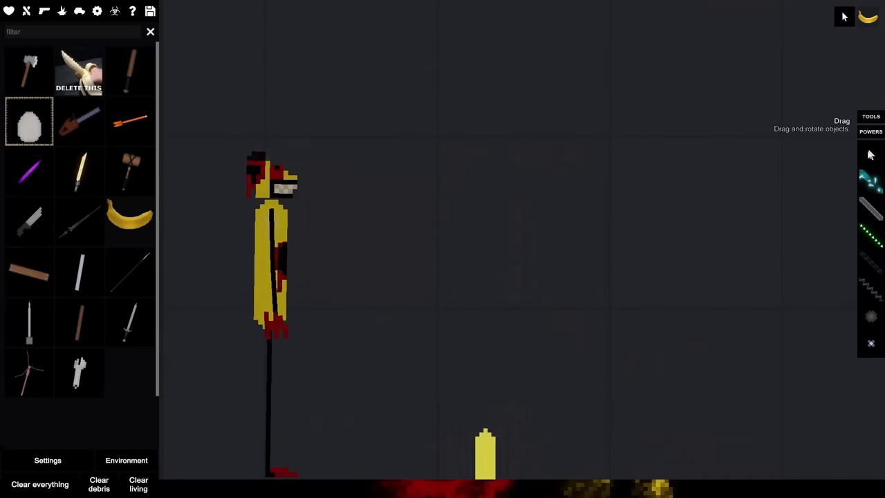
# - Fling a banana from the floor at the banana-suited ragdoll hanging from the rope
pyautogui.moveTo(484, 450); pyautogui.dragTo(459, 193)
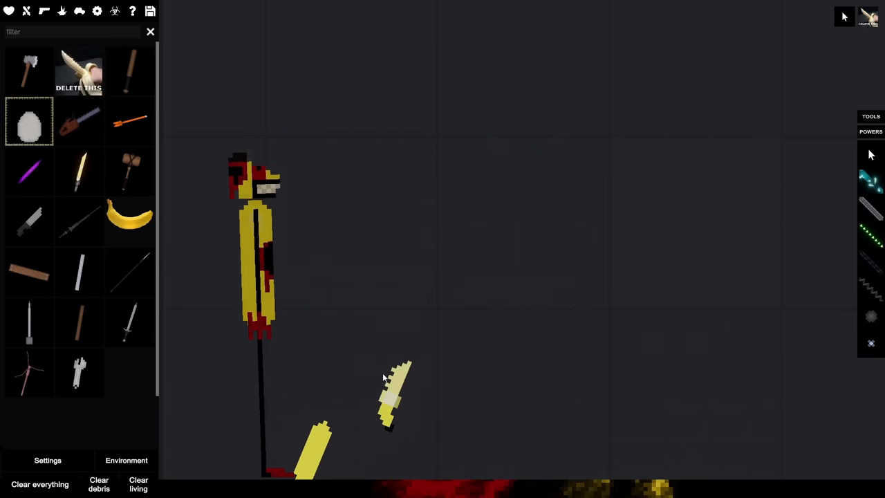
pyautogui.click(869, 16)
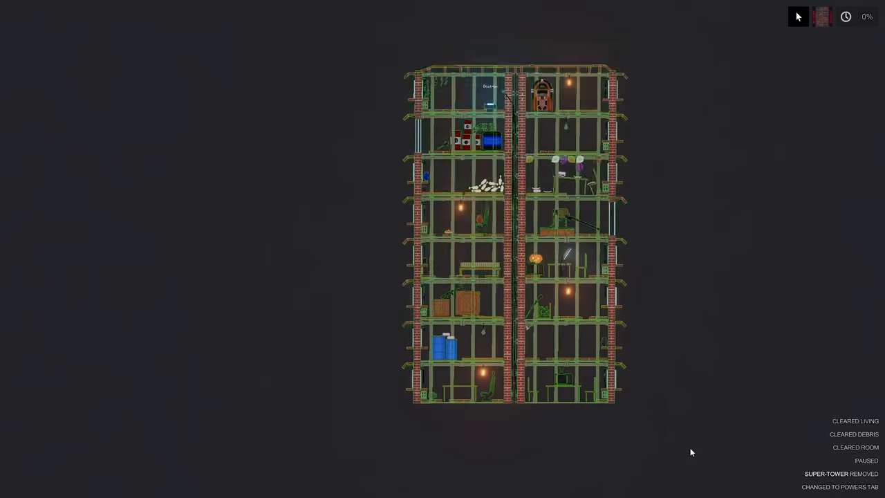
# - Scroll the saved contraptions to reach the Super Tower and load it into the cleared scene
pyautogui.scroll(-3)
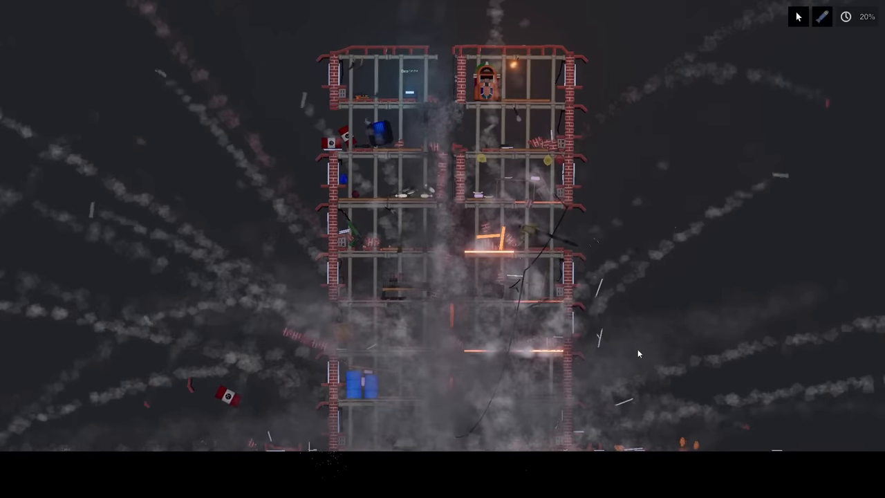
# - Spawn an Energy Vessel Explosive from the Explosives catalogue into the burning tower
pyautogui.click(845, 17)
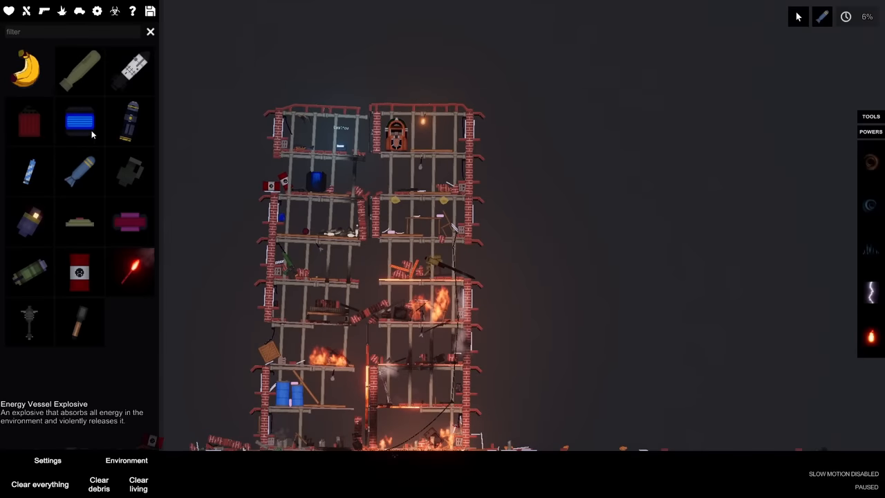
pyautogui.moveTo(29, 123)
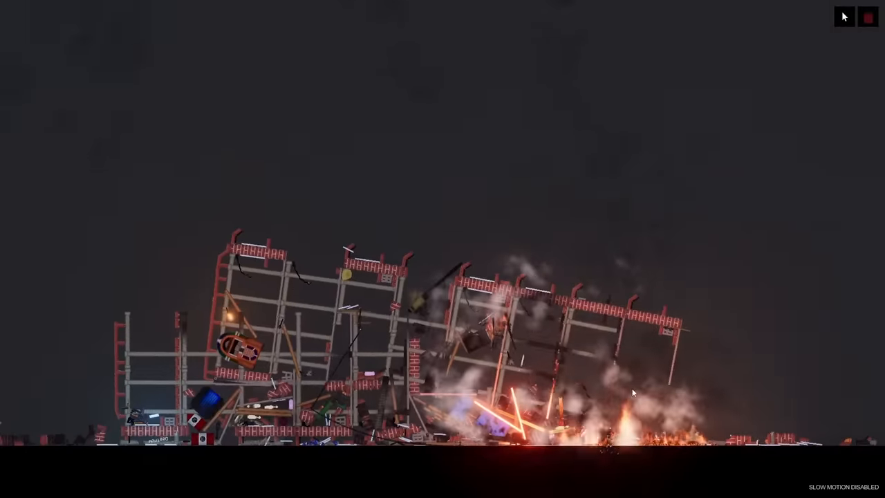
pyautogui.click(869, 17)
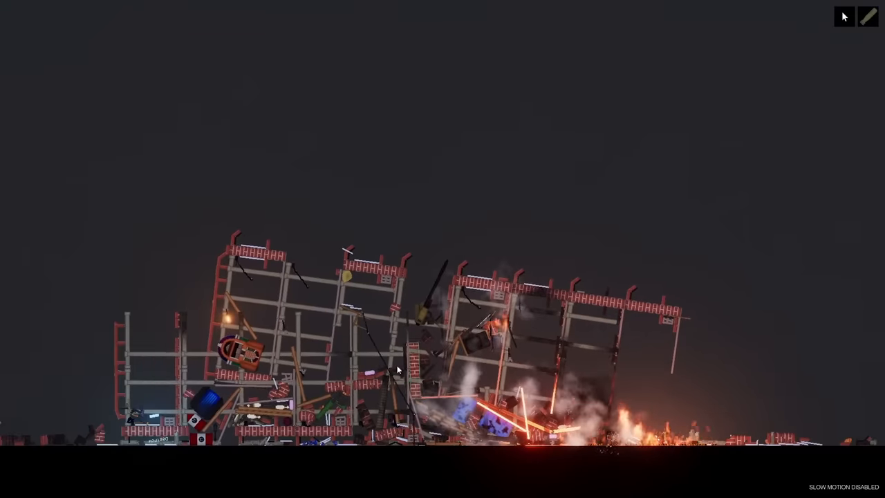